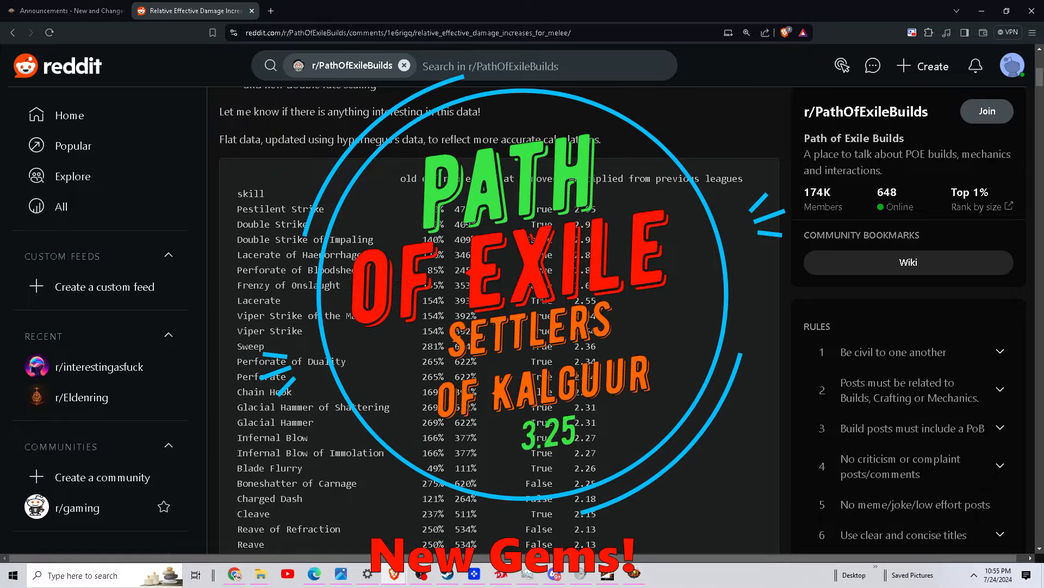
- Switch from the Reddit post to the Settlers of Kalguur New and Changed Gems announcement thread
scroll(down, 3)
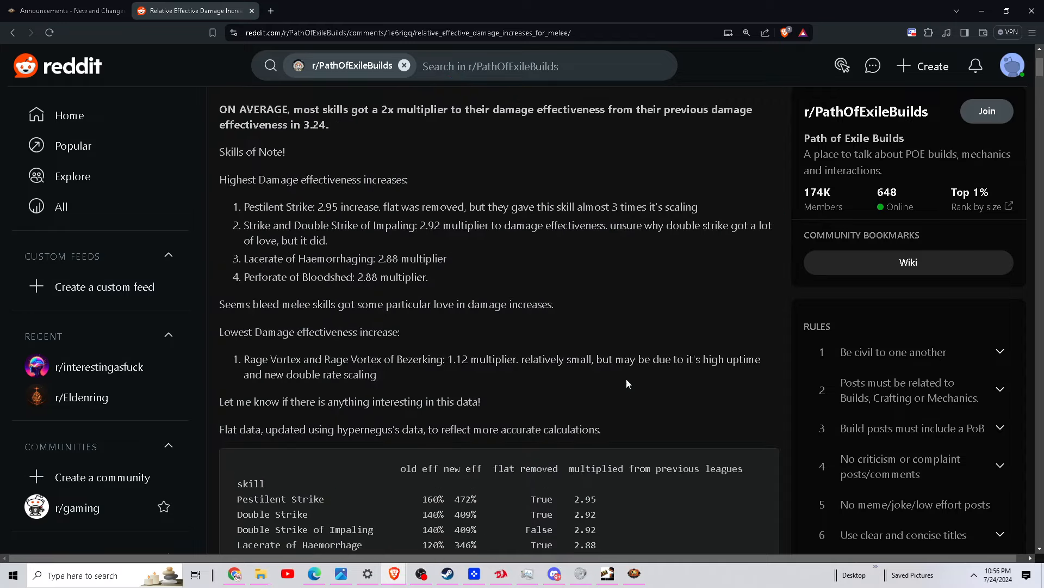
scroll(down, 3)
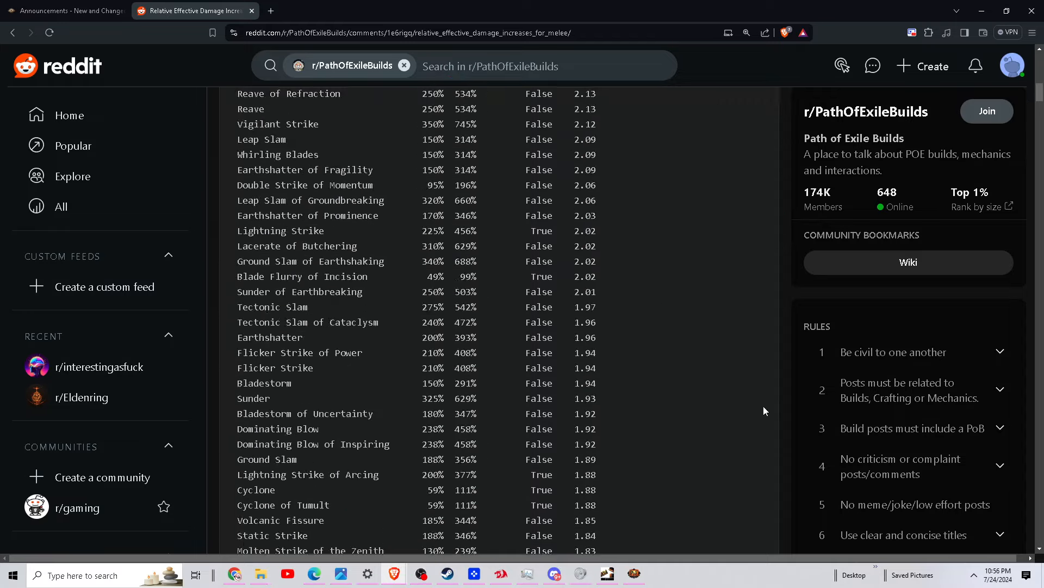
scroll(down, 3)
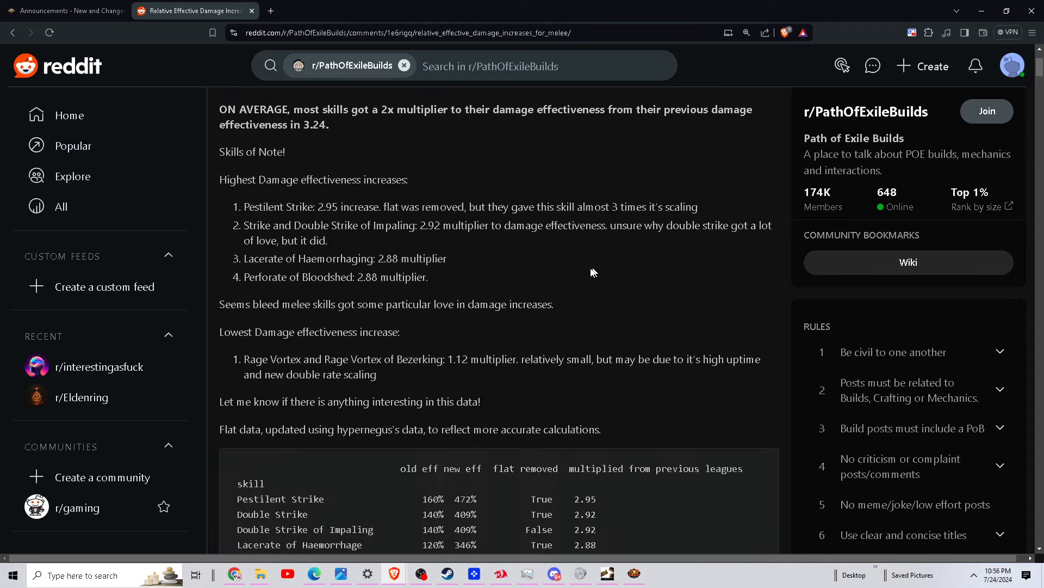
click(64, 11)
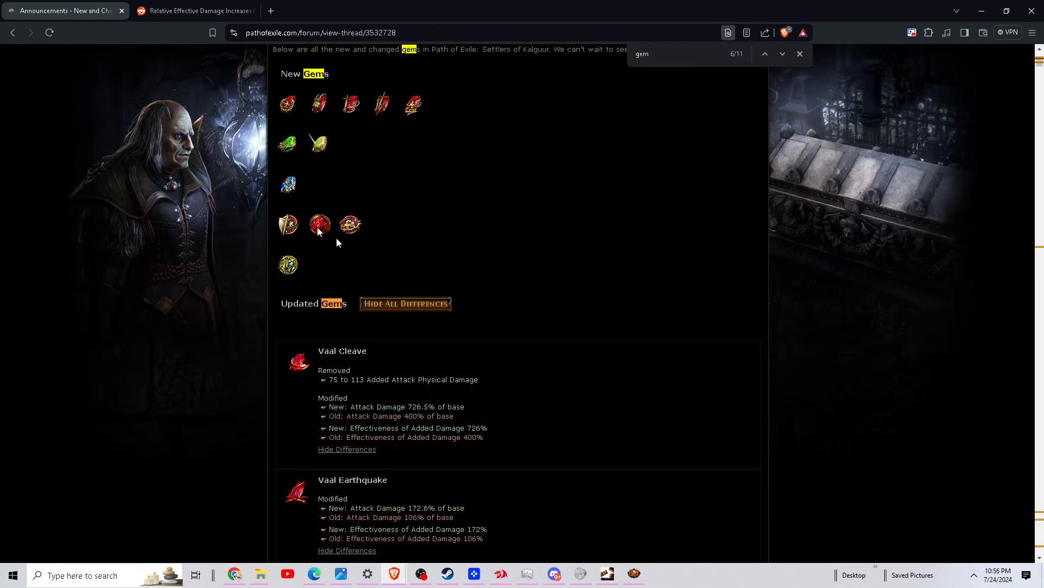
mouse_move(633, 471)
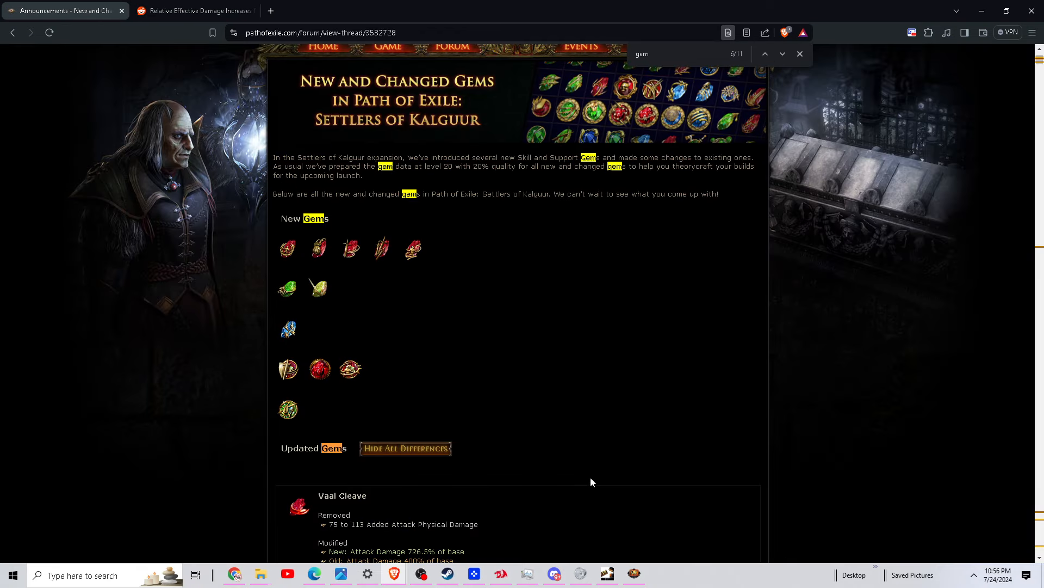
mouse_move(91, 129)
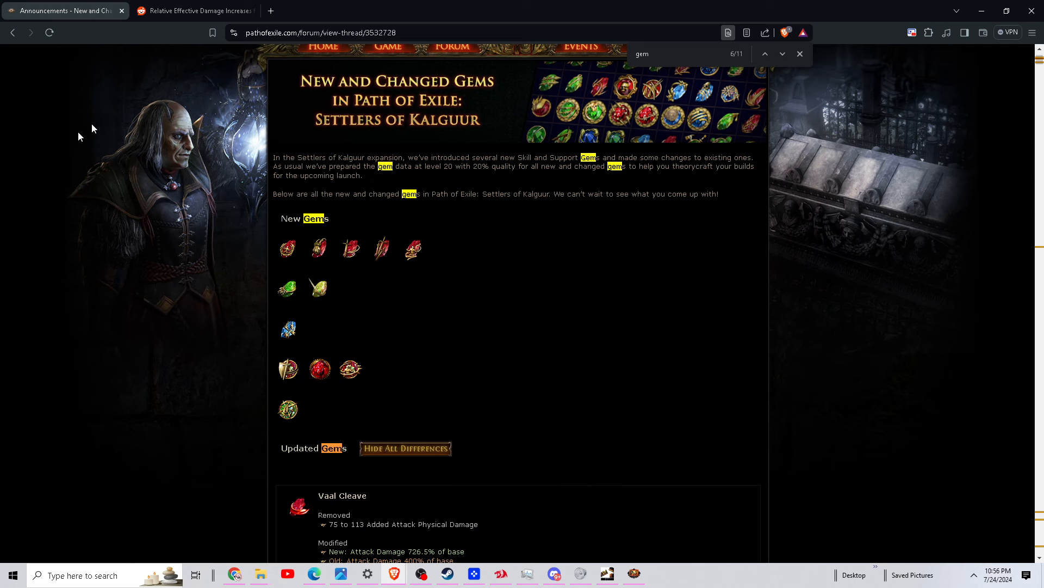
mouse_move(360, 392)
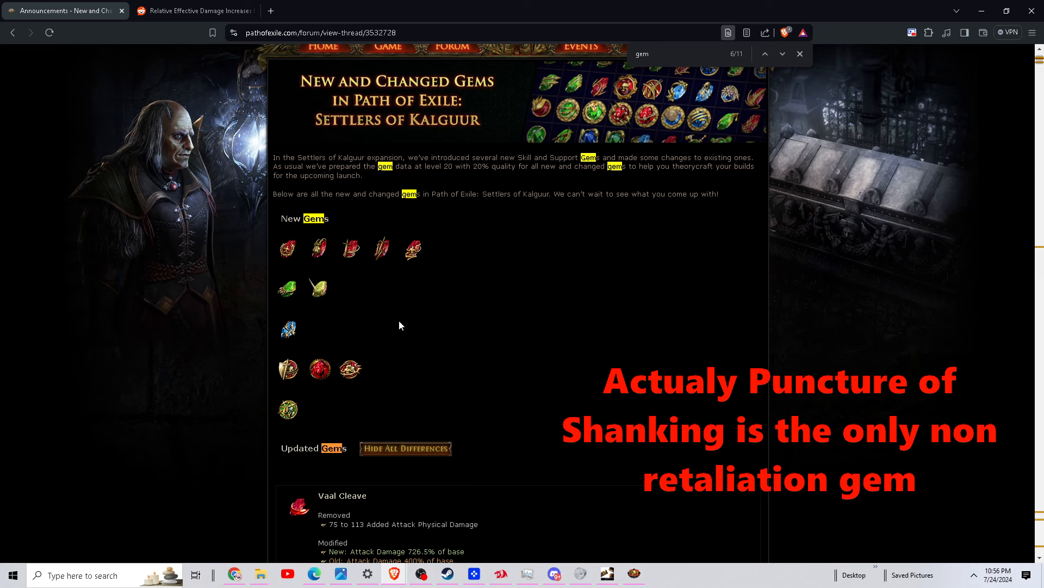
mouse_move(328, 207)
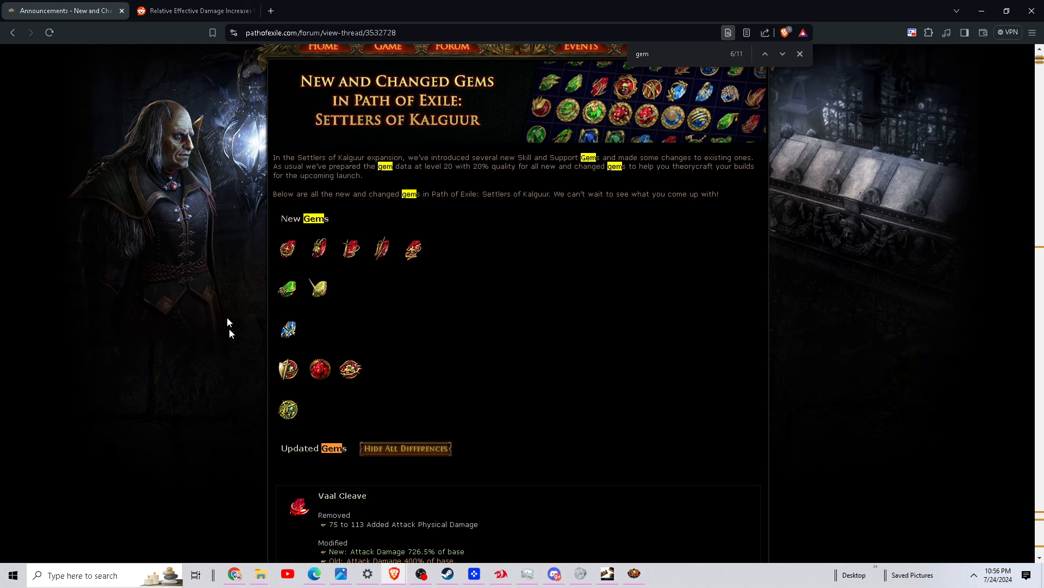
mouse_move(376, 313)
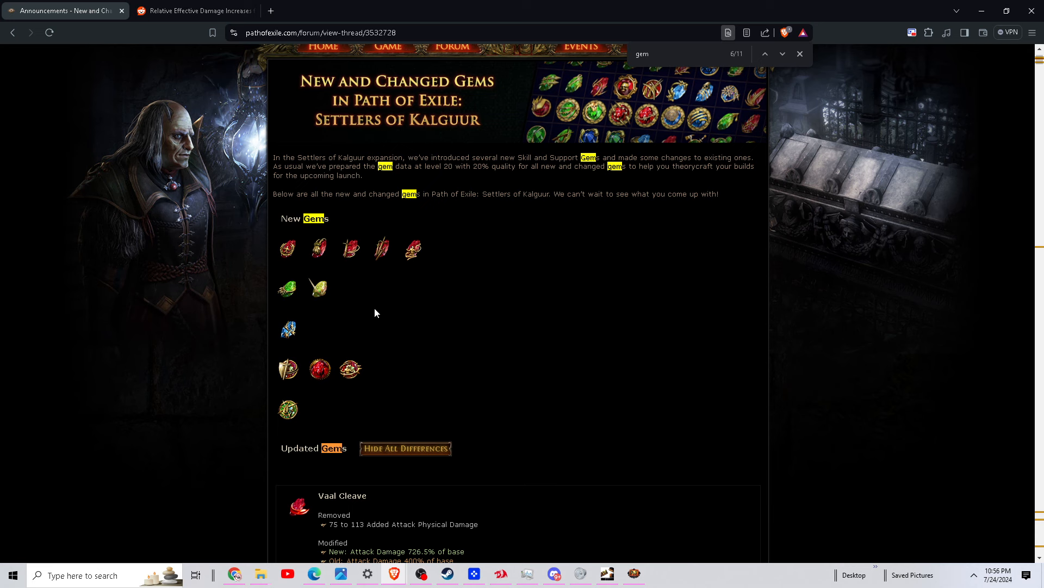
mouse_move(364, 284)
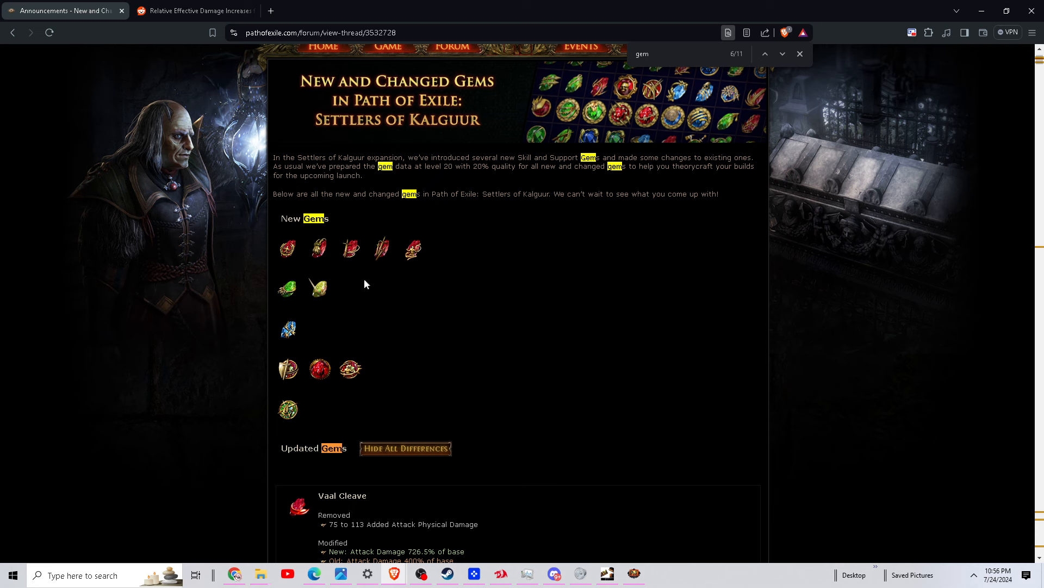
mouse_move(349, 248)
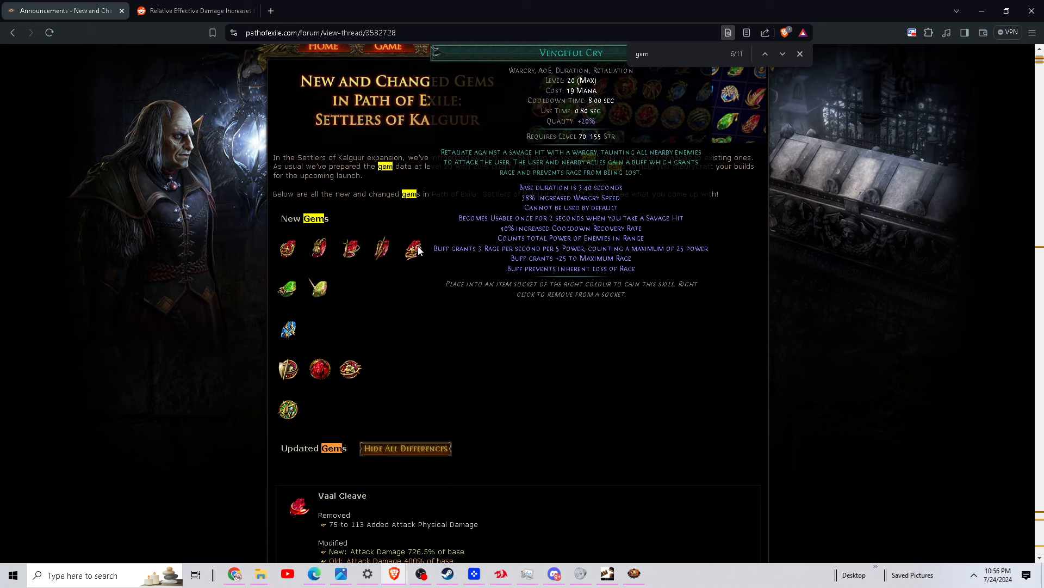
mouse_move(382, 248)
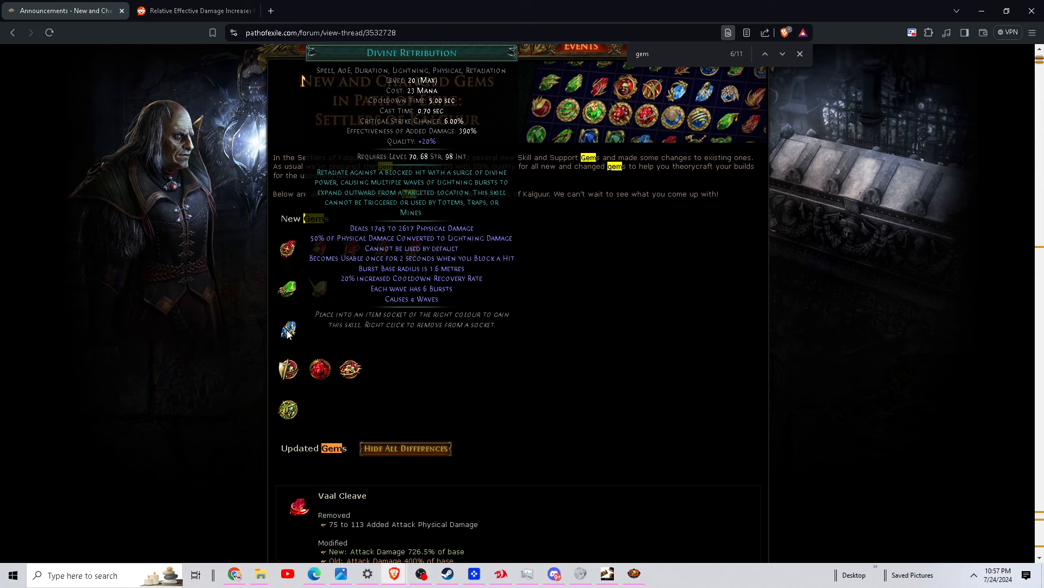
mouse_move(289, 330)
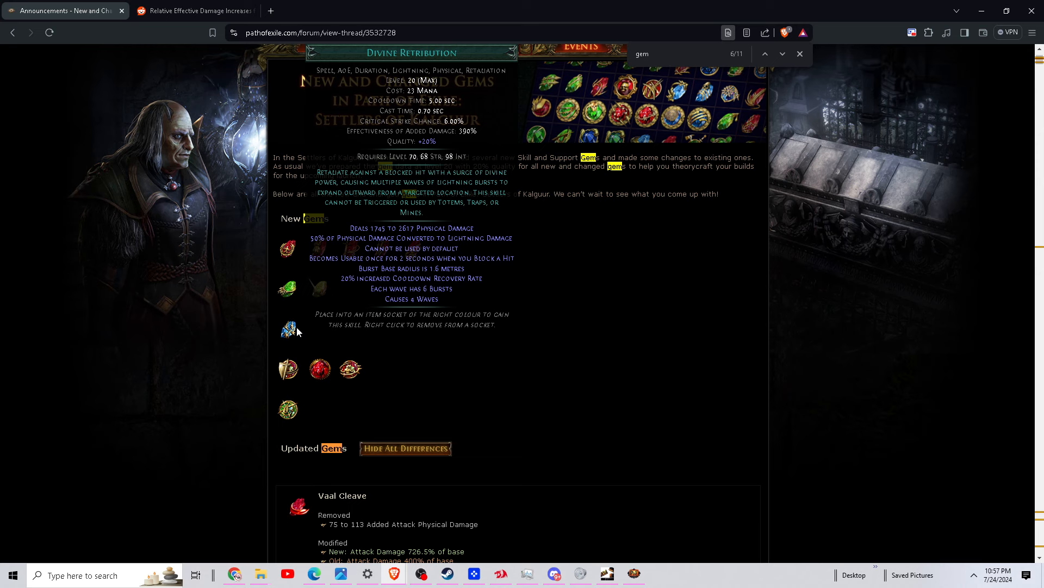
mouse_move(352, 326)
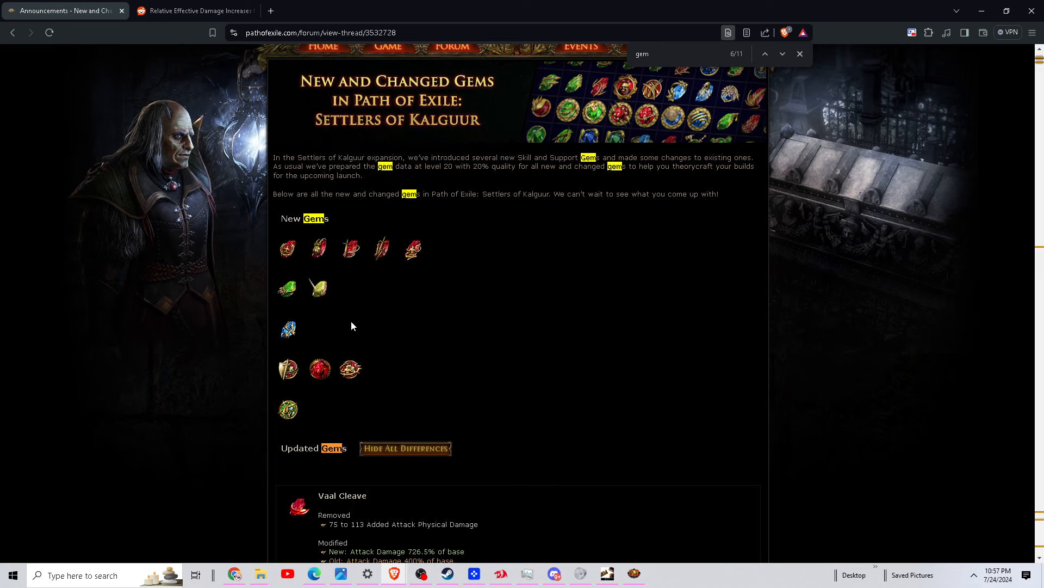
mouse_move(423, 326)
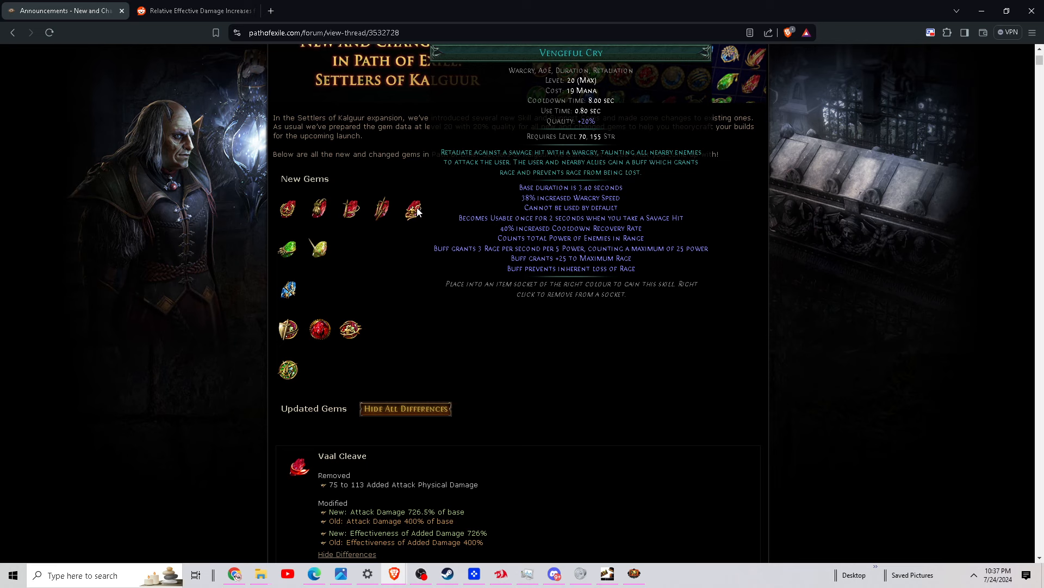
mouse_move(418, 212)
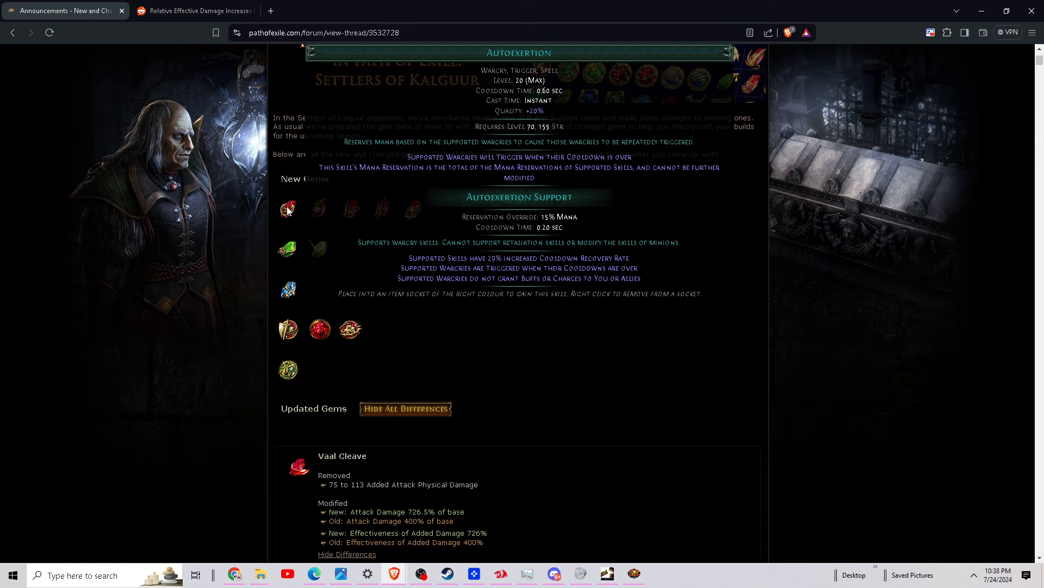
mouse_move(287, 248)
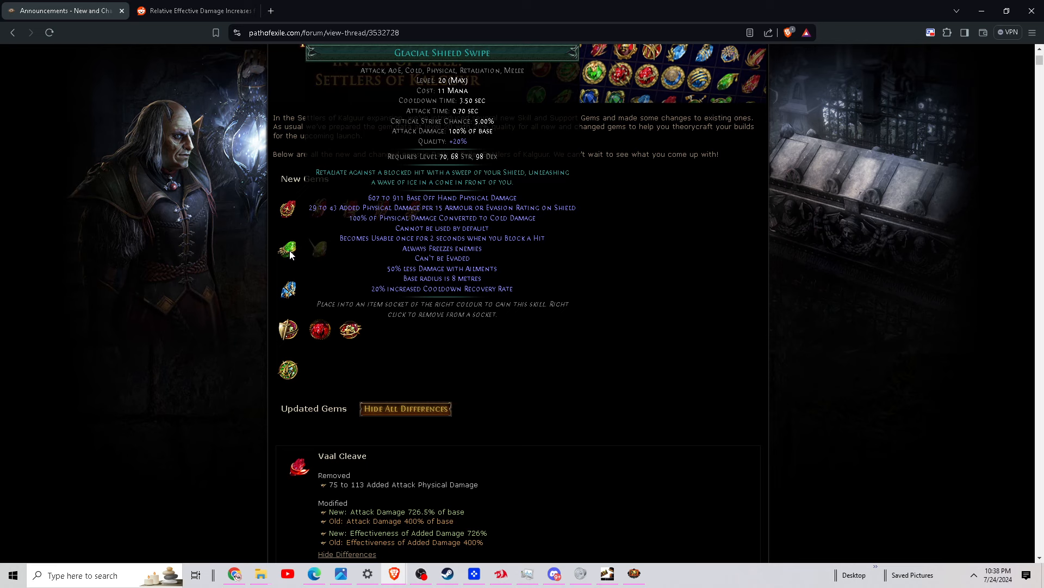
mouse_move(298, 251)
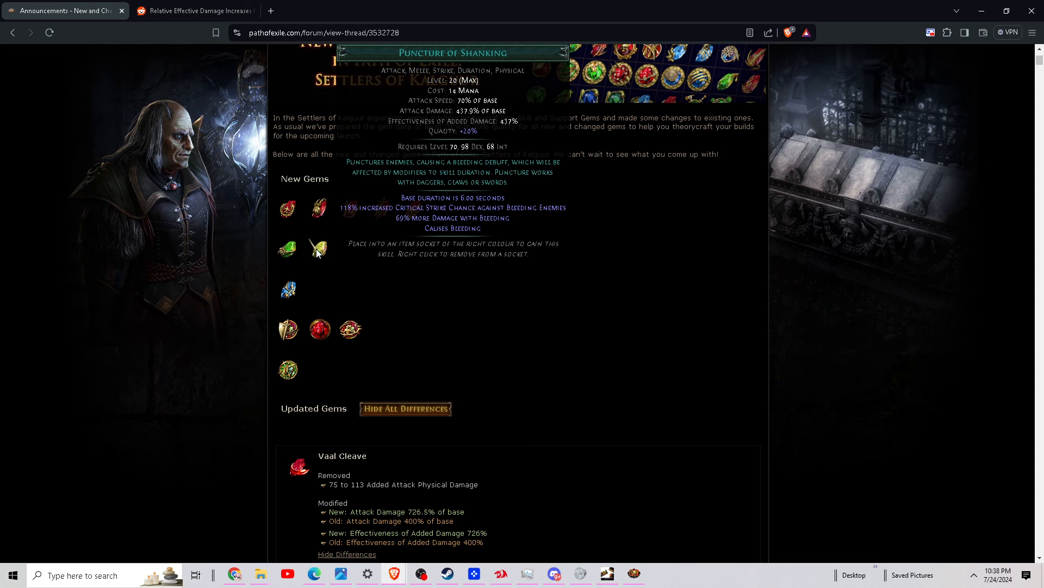
mouse_move(287, 292)
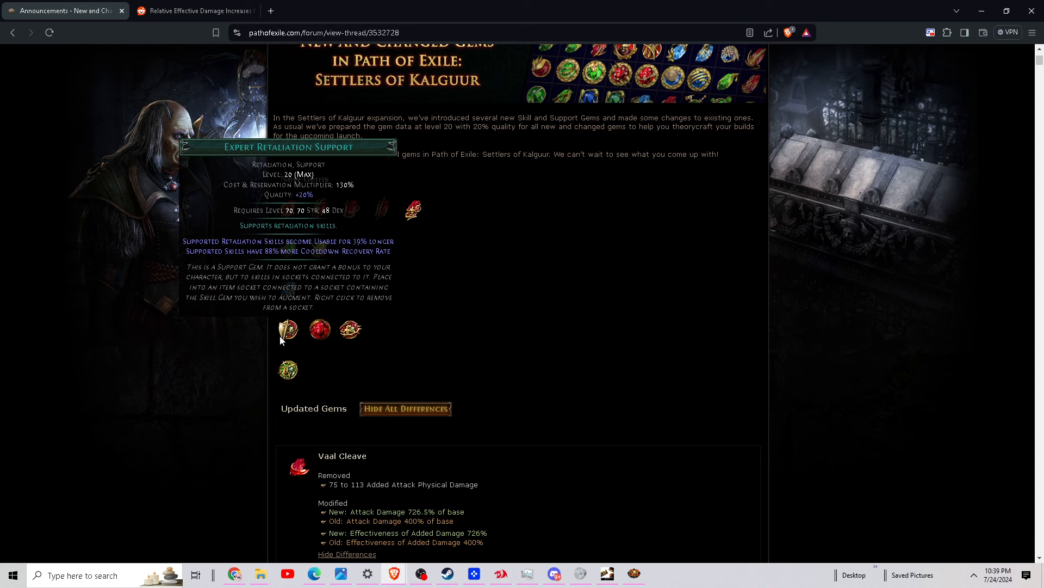
mouse_move(319, 328)
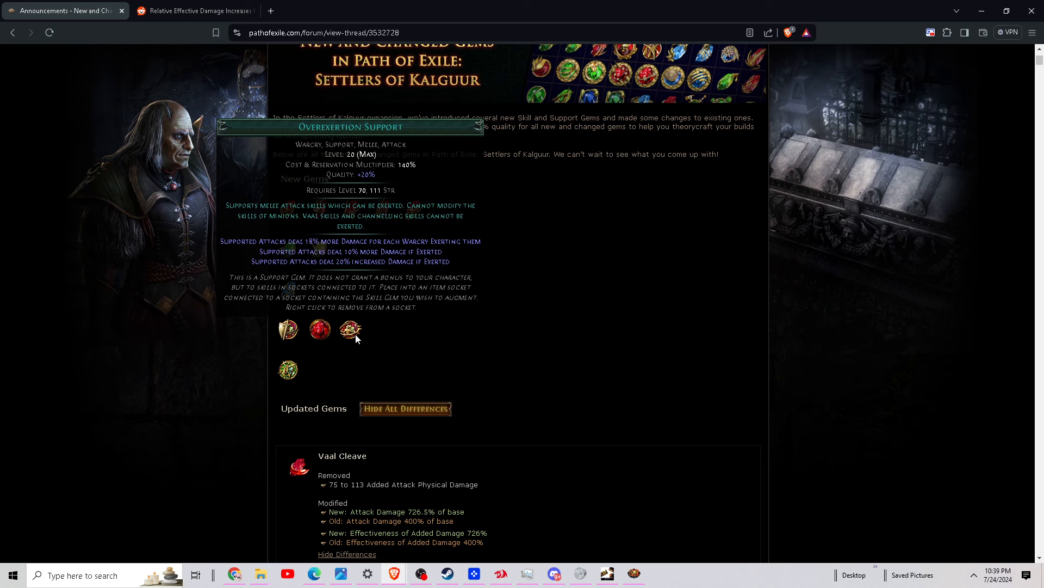
mouse_move(287, 208)
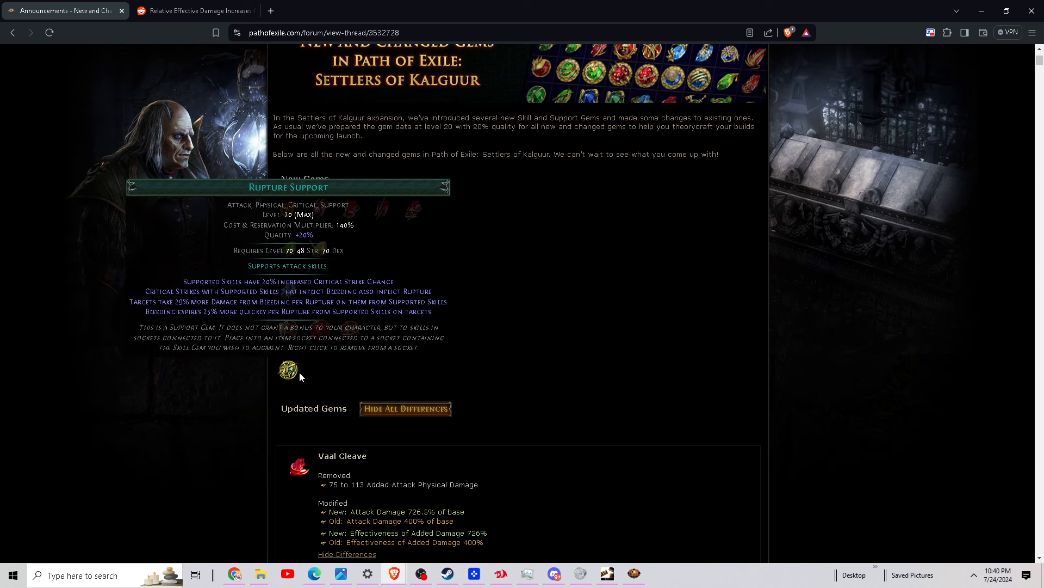
mouse_move(301, 378)
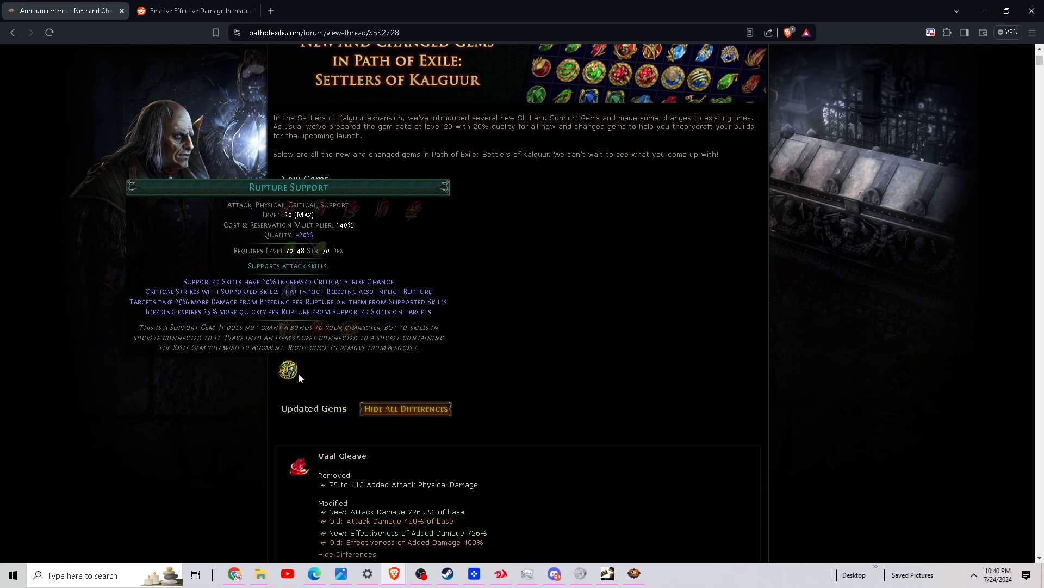
mouse_move(299, 374)
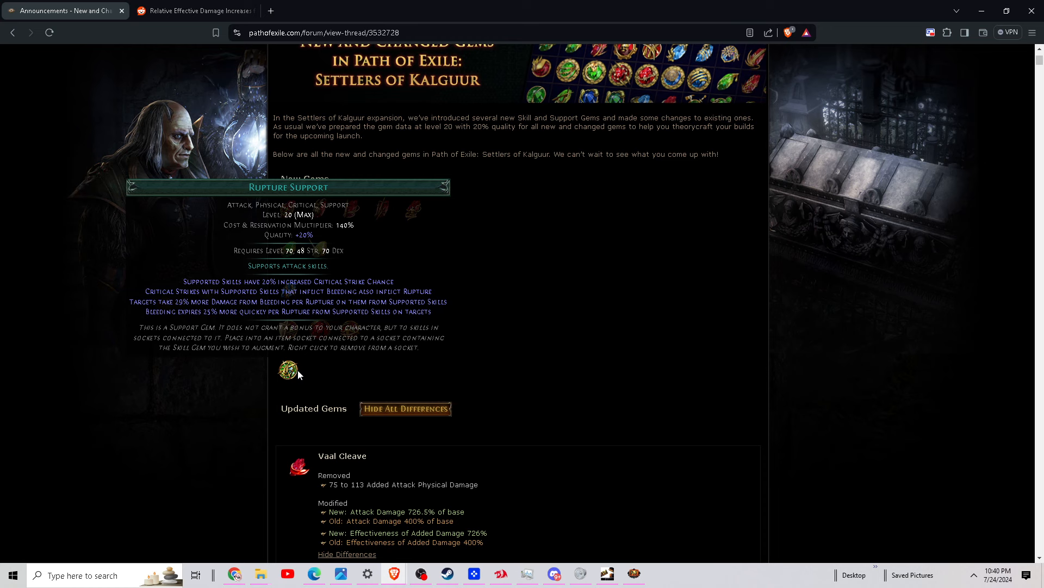
mouse_move(295, 374)
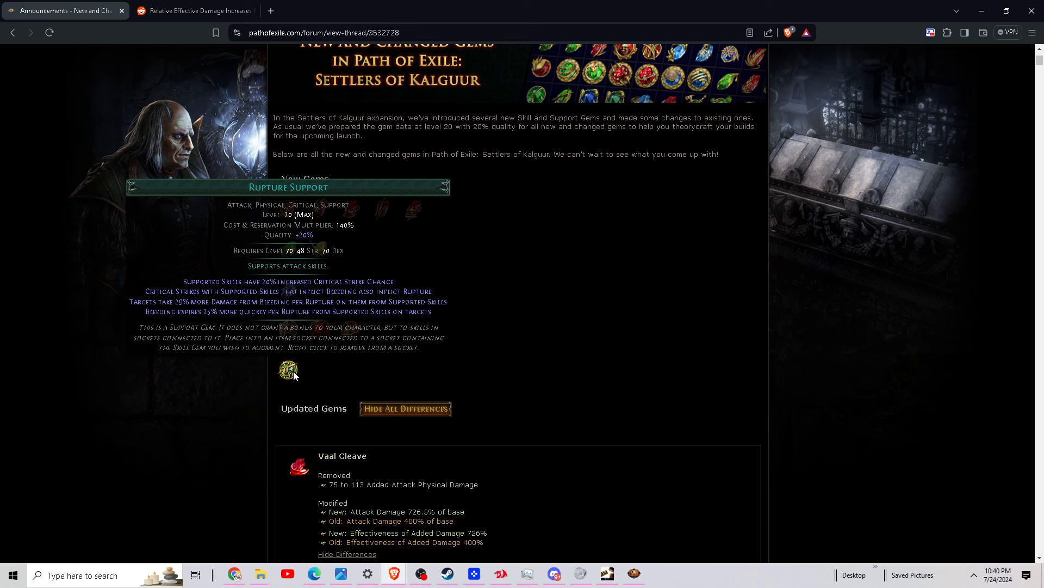
mouse_move(295, 375)
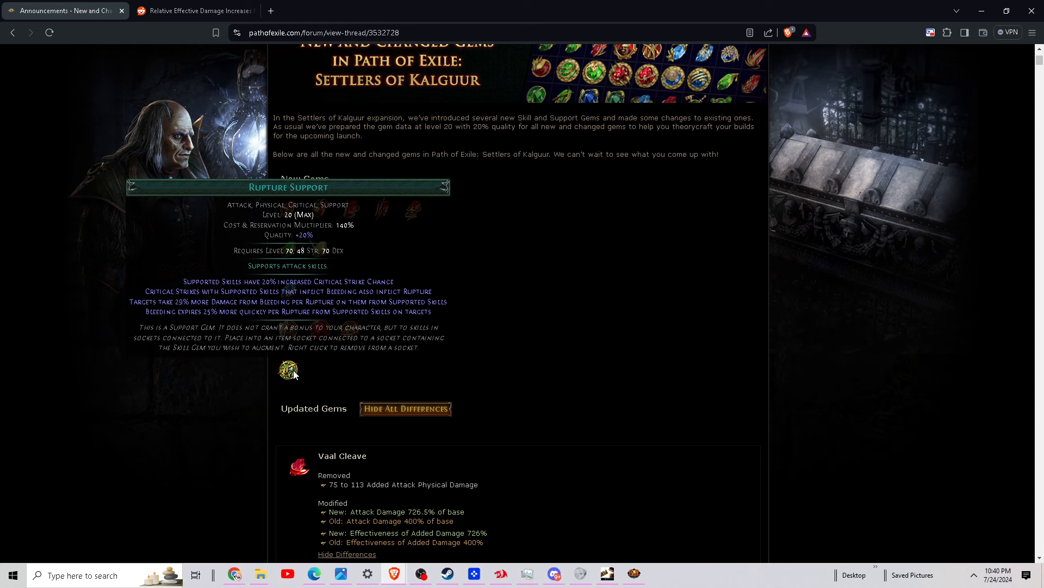
mouse_move(296, 385)
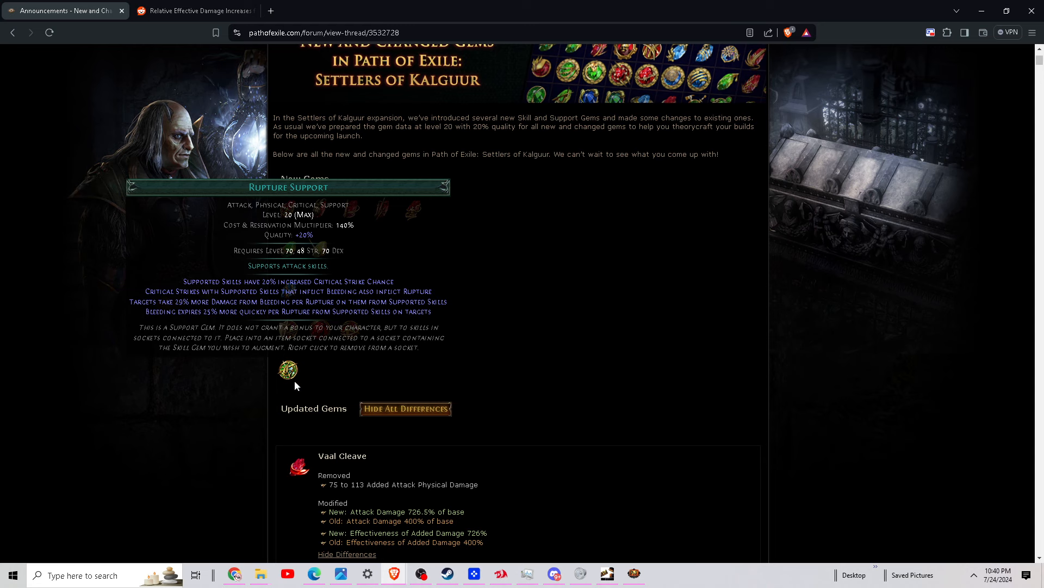
mouse_move(283, 377)
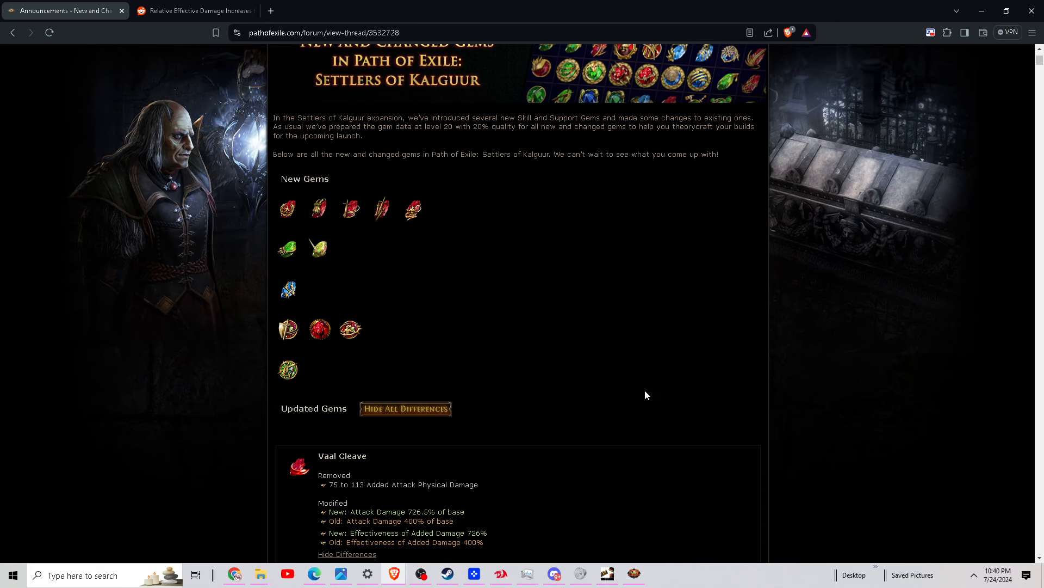
- Scroll through the Updated Gems section from Vaal Cleave down to Battlemage's Cry and Berserk
scroll(down, 3)
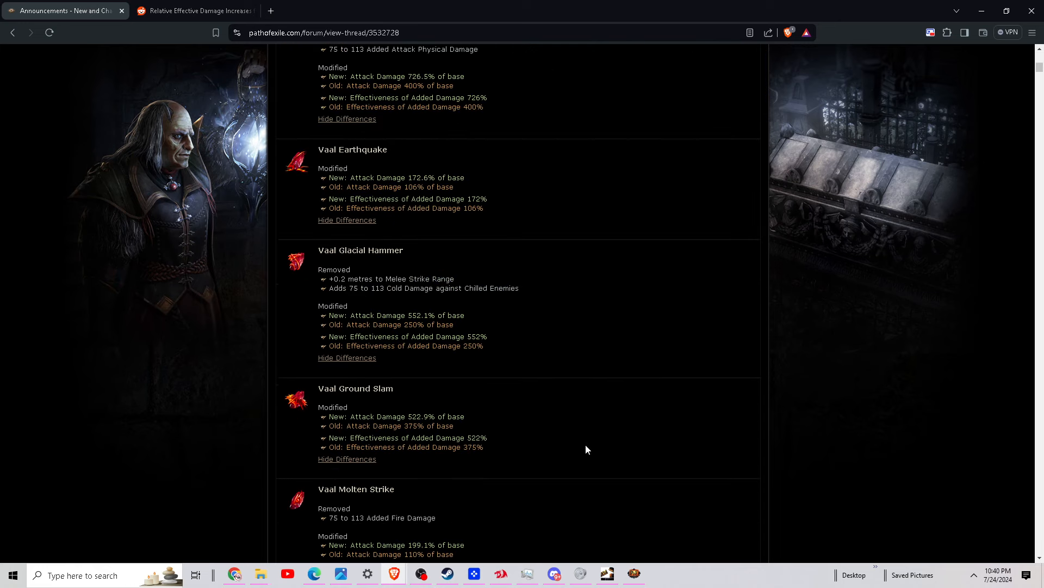
scroll(down, 3)
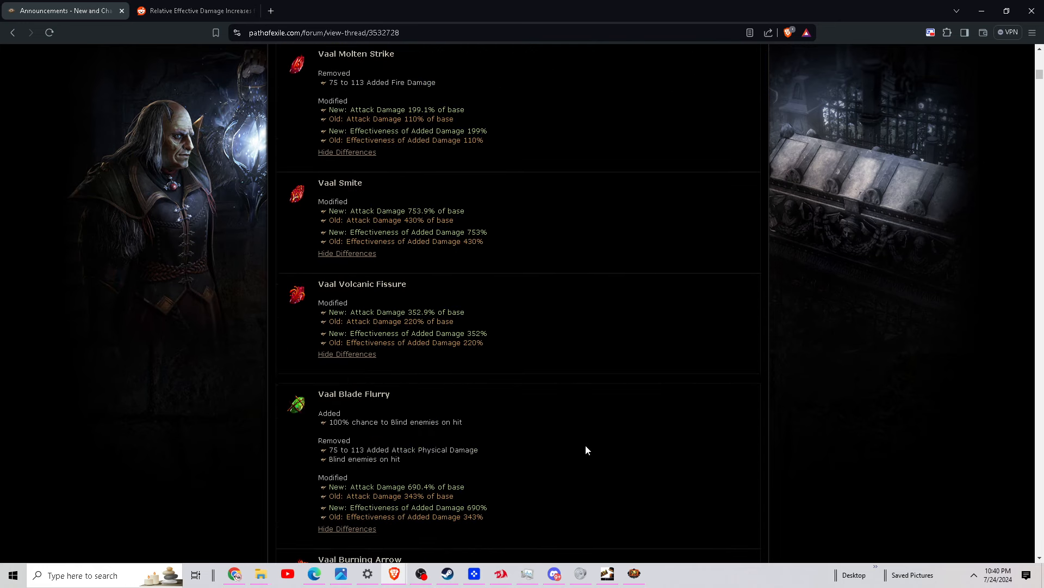
scroll(up, 3)
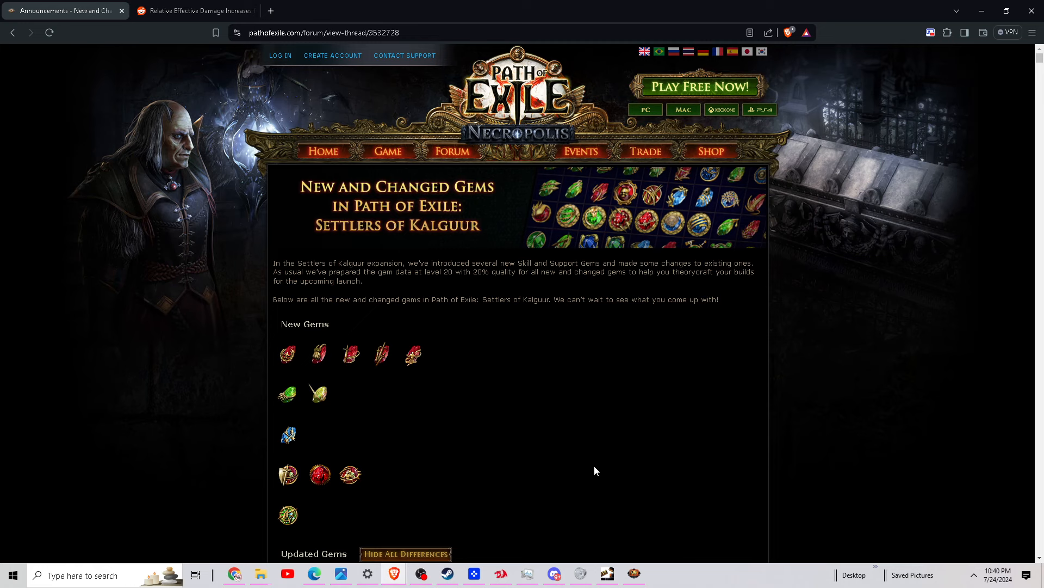
scroll(down, 3)
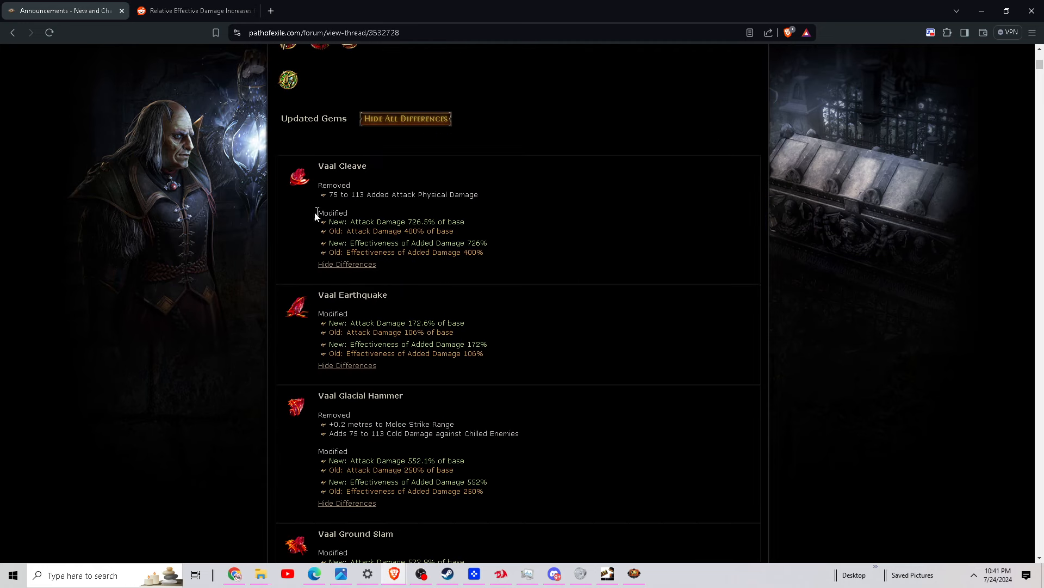
scroll(down, 3)
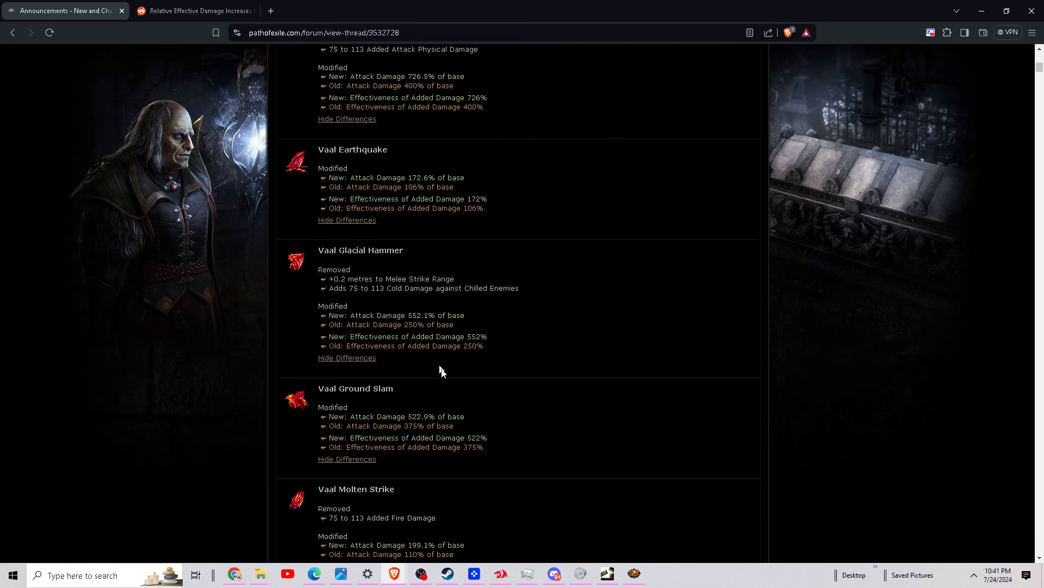
scroll(down, 3)
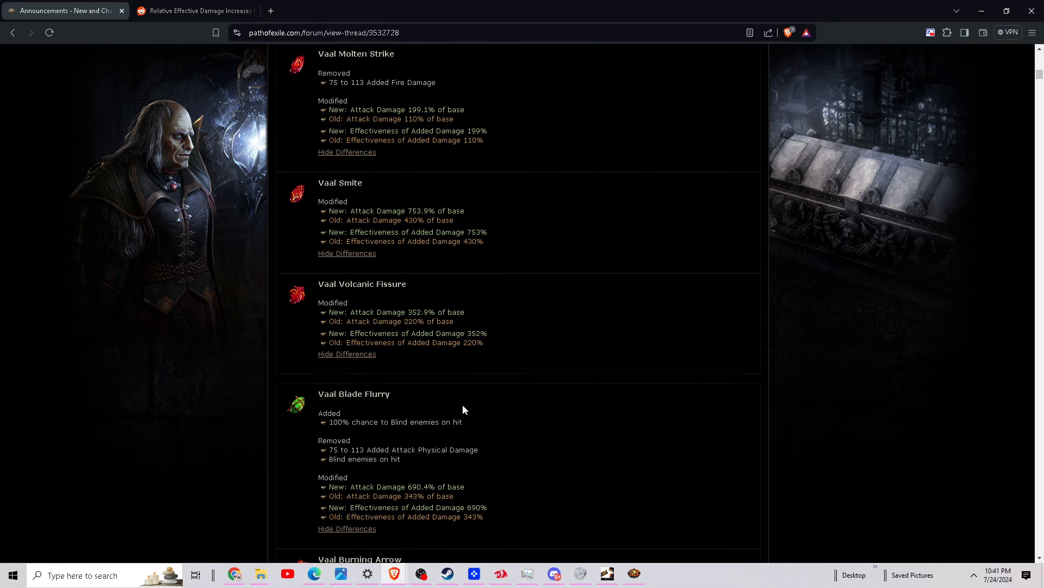
scroll(down, 3)
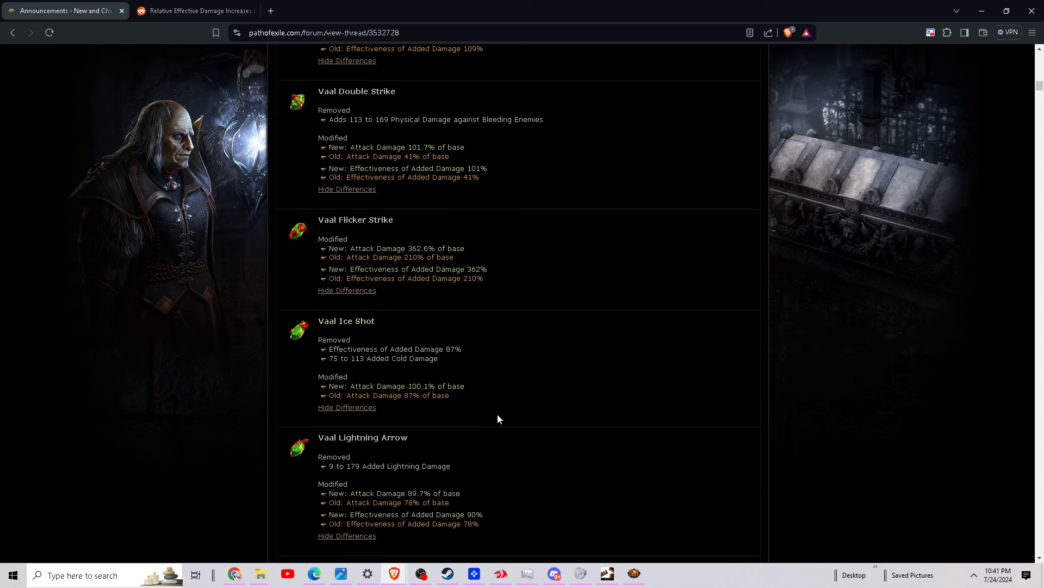
scroll(down, 3)
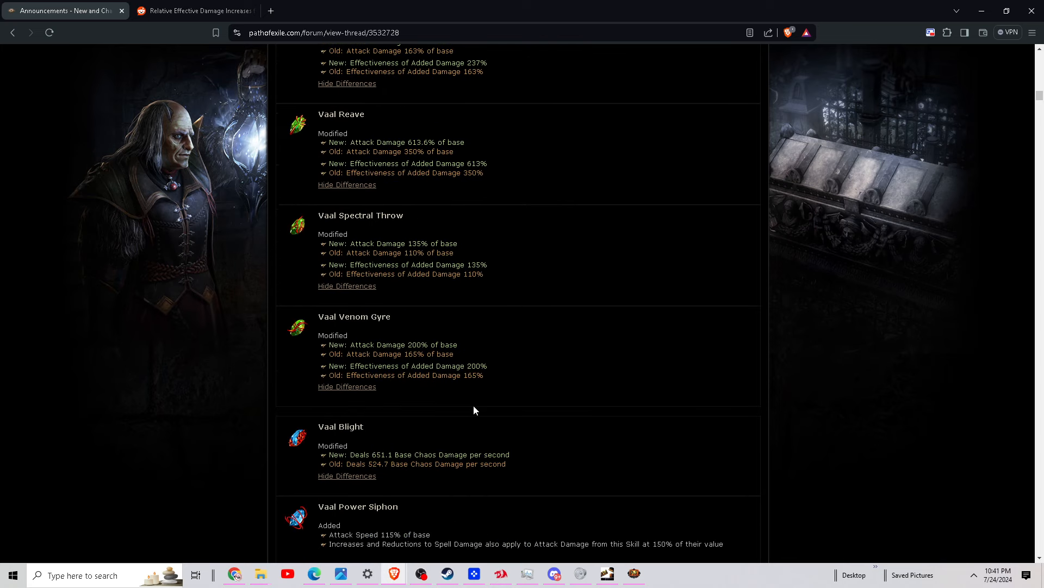
scroll(down, 3)
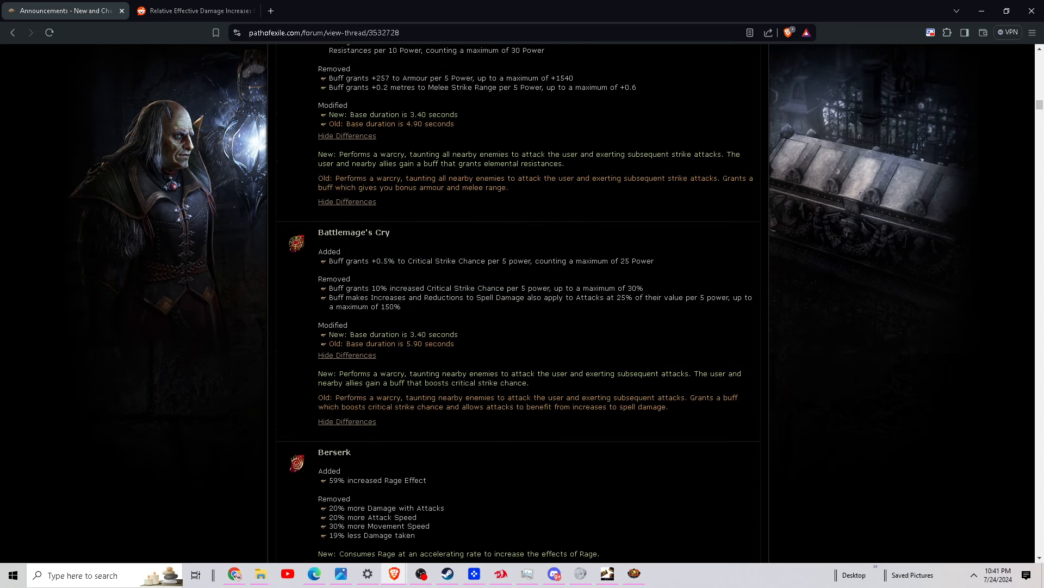
scroll(down, 3)
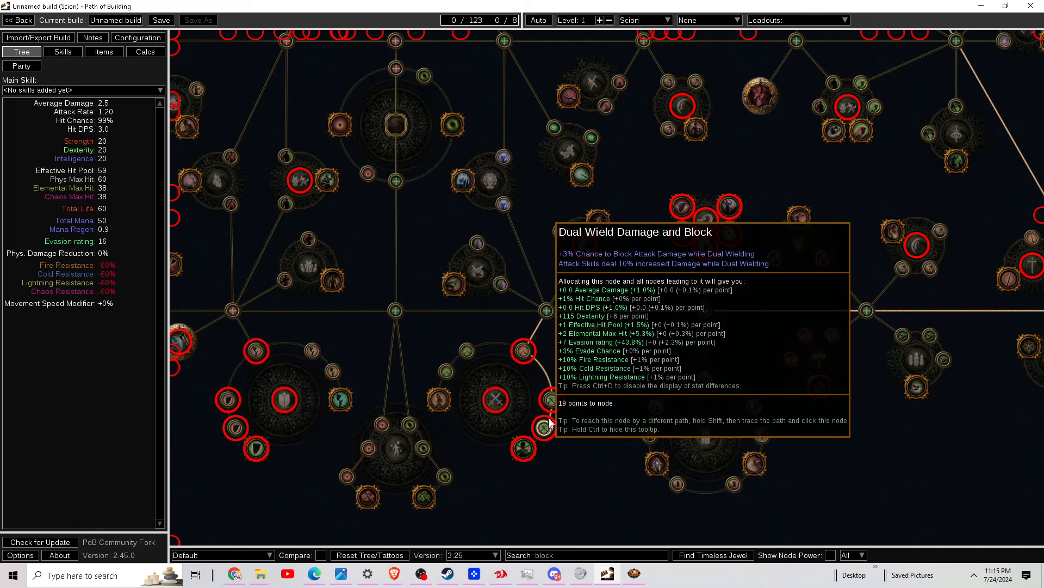
mouse_move(527, 349)
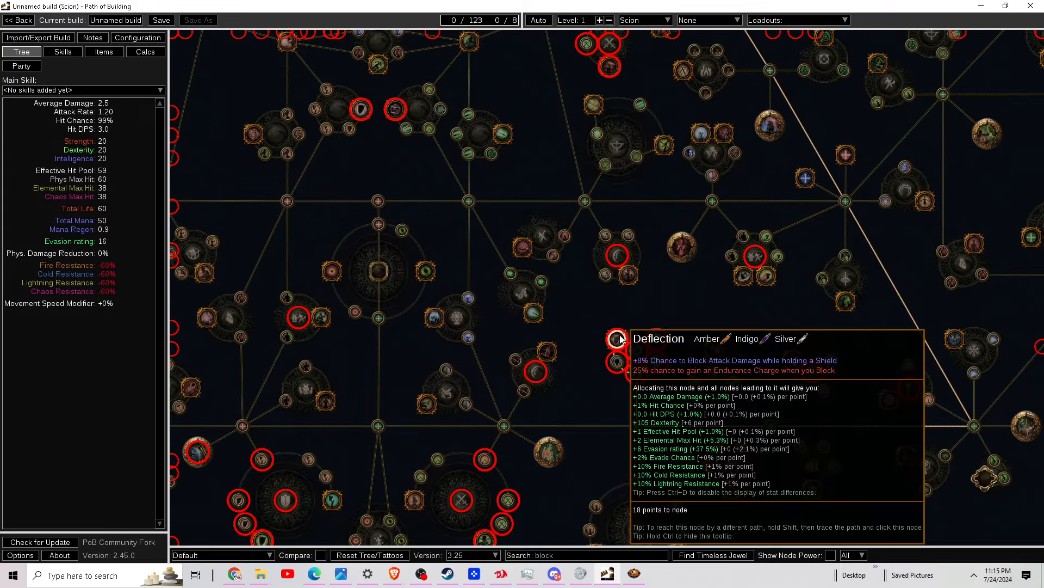
mouse_move(637, 388)
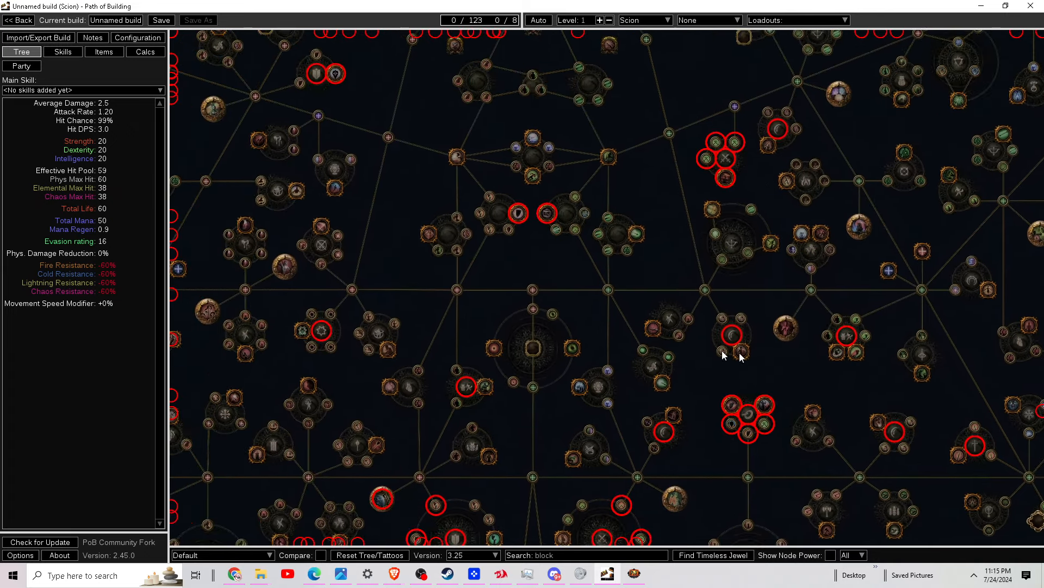
- Pan and zoom the passive tree to reach other highlighted block nodes
drag(722, 357, 673, 486)
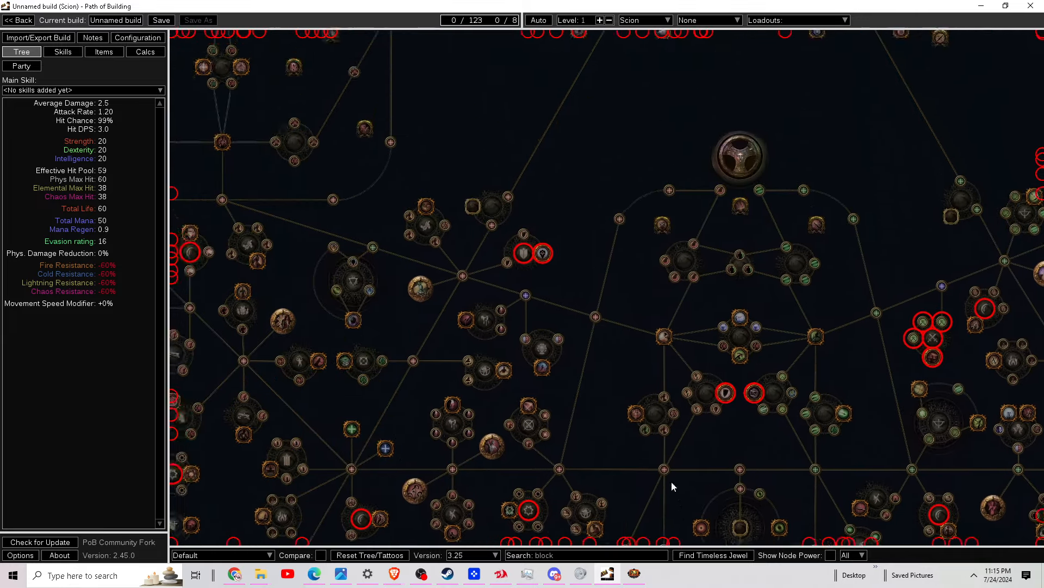
scroll(down, 3)
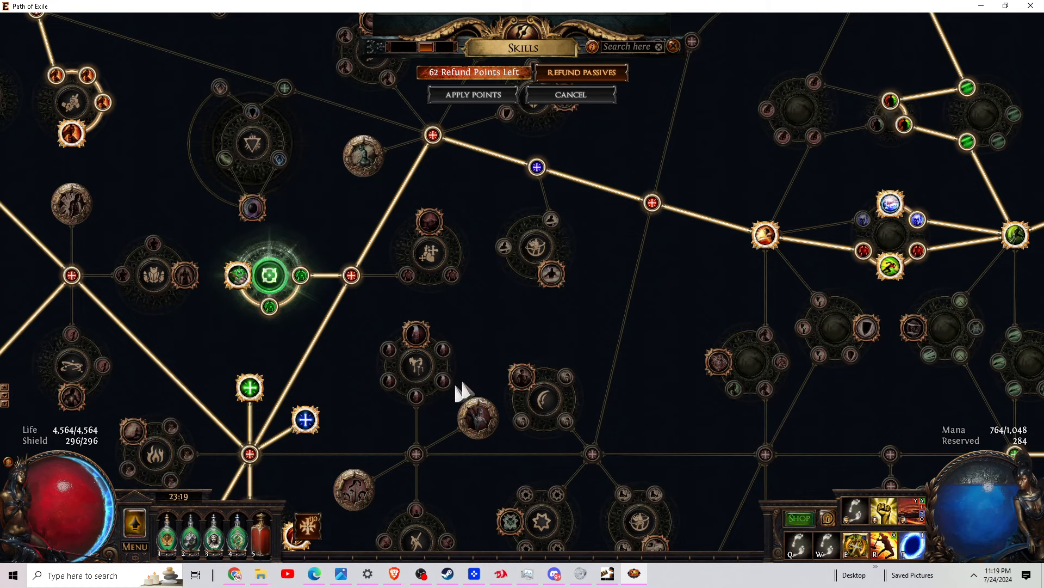
mouse_move(416, 400)
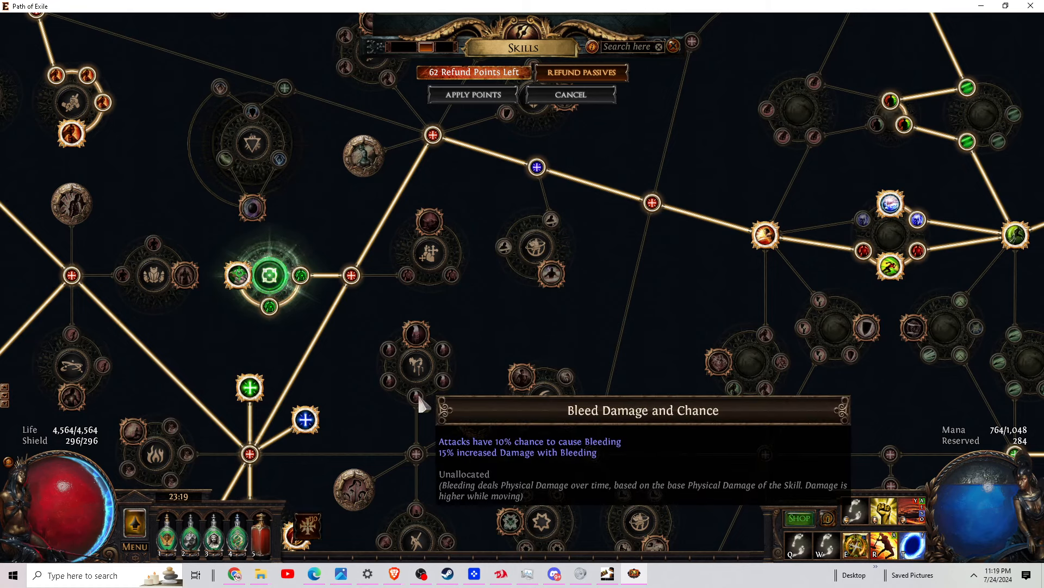
mouse_move(399, 360)
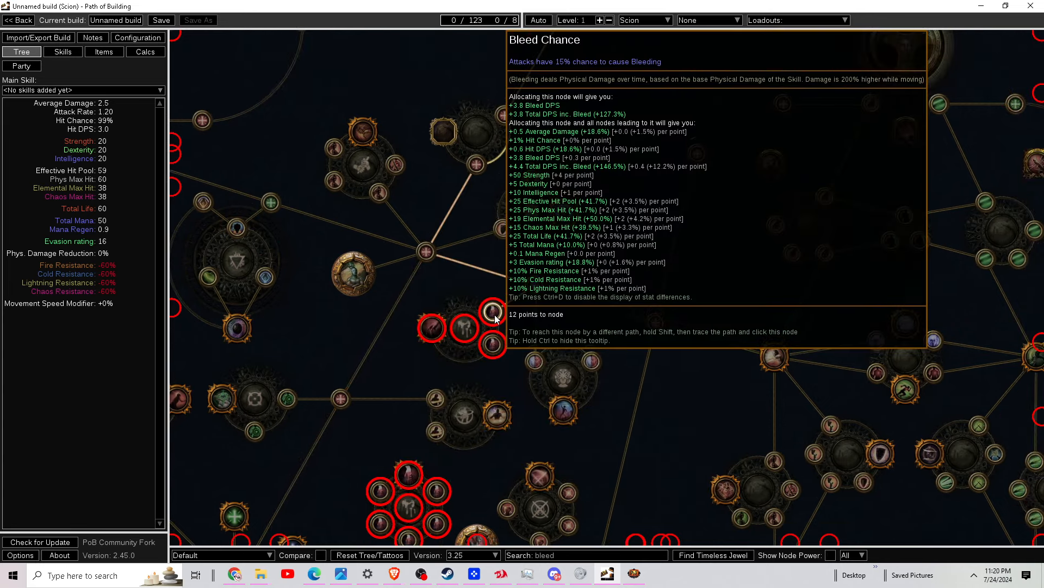
mouse_move(430, 328)
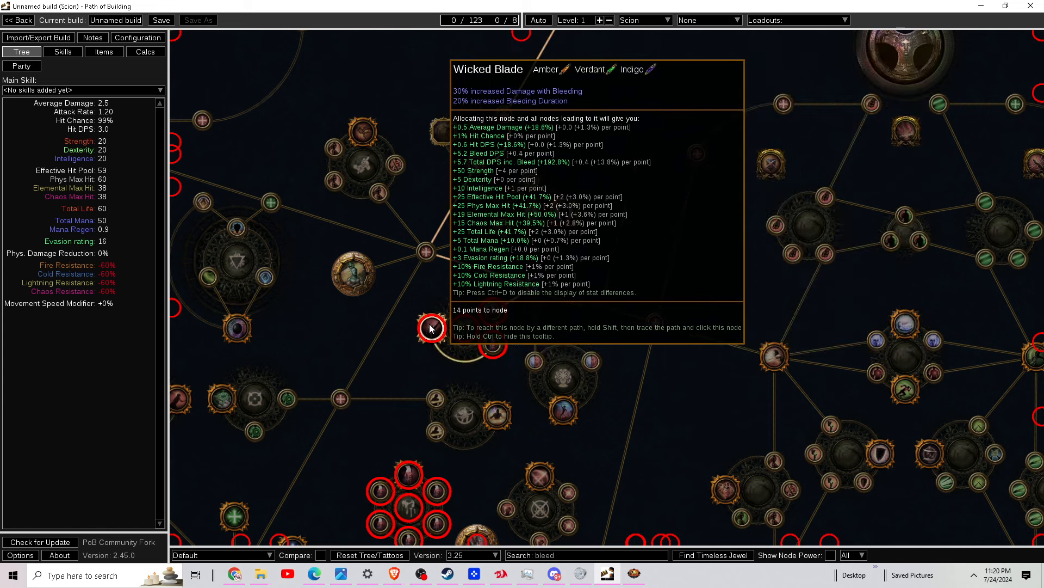